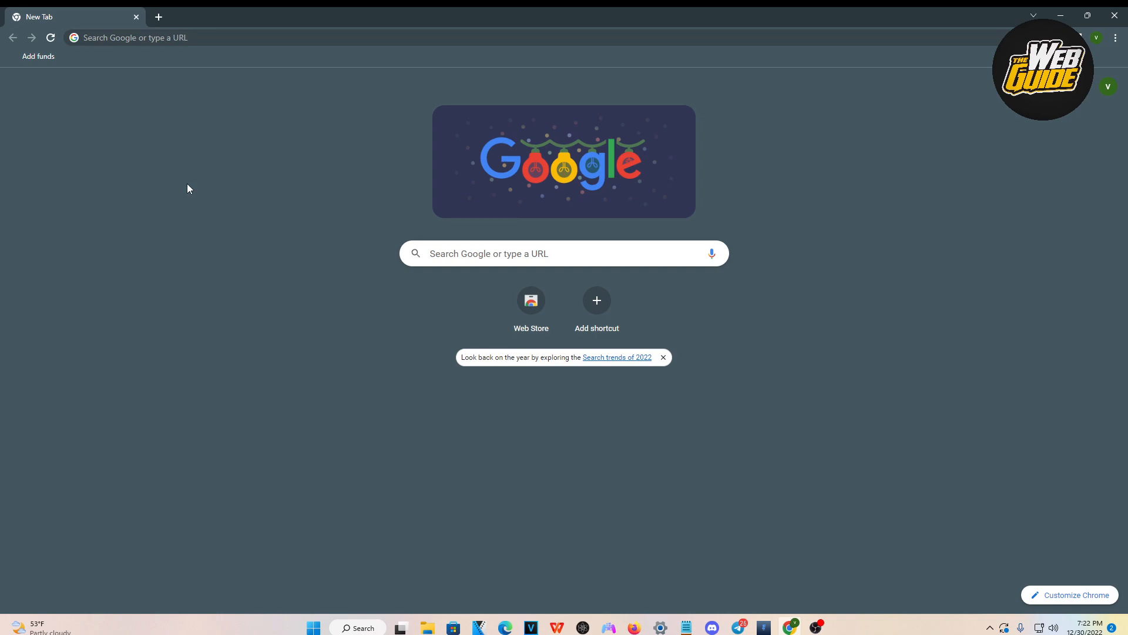
mouse_move(172, 143)
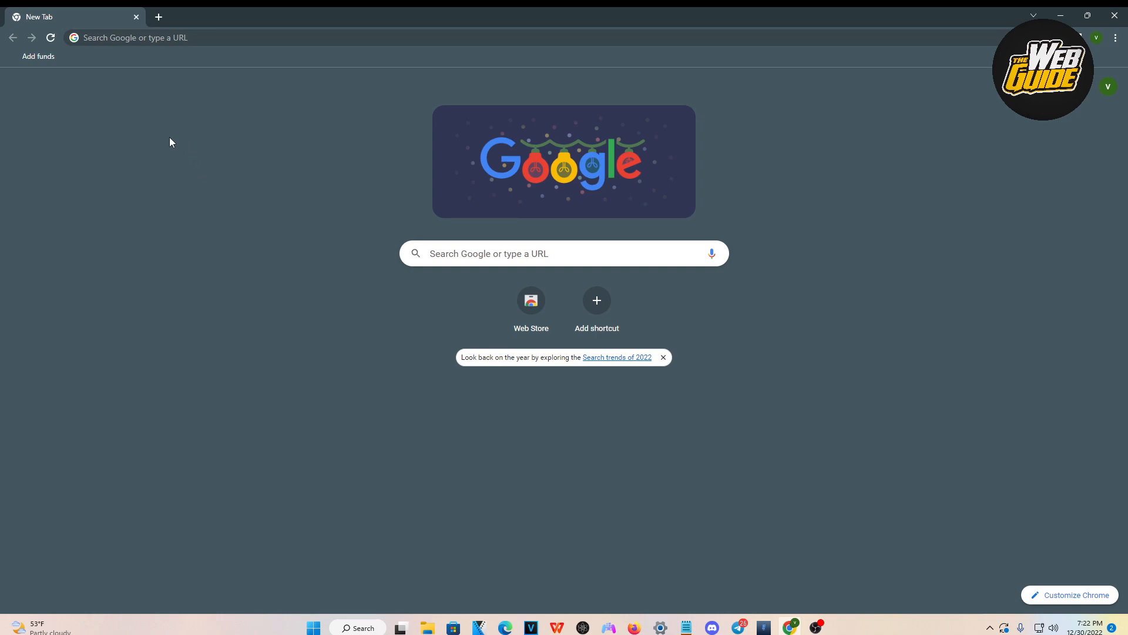
mouse_move(300, 194)
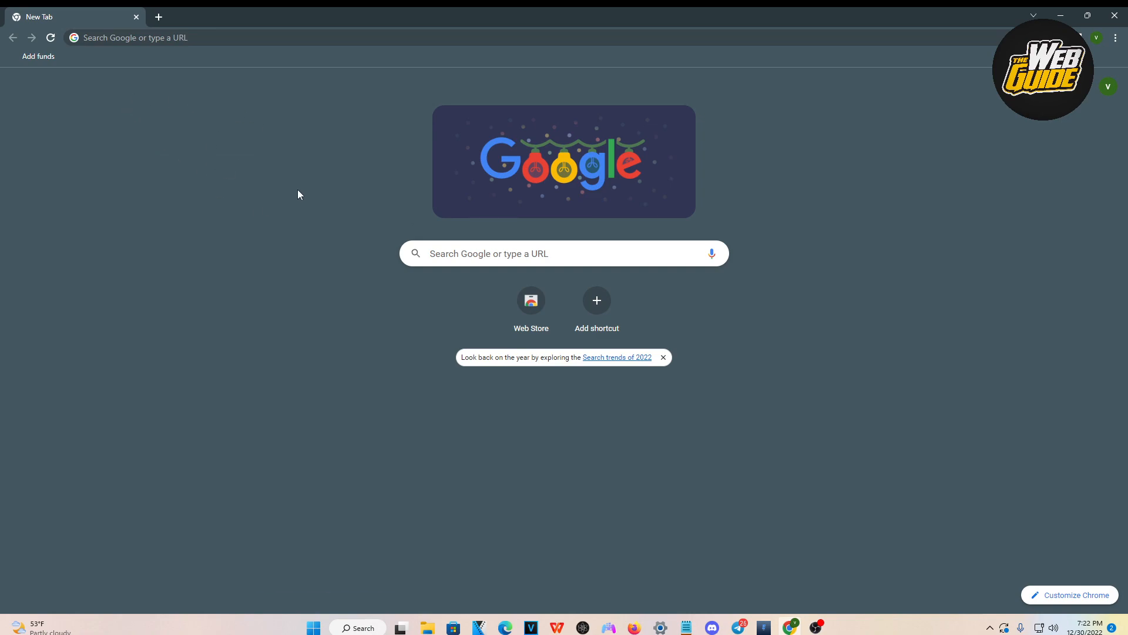
mouse_move(186, 165)
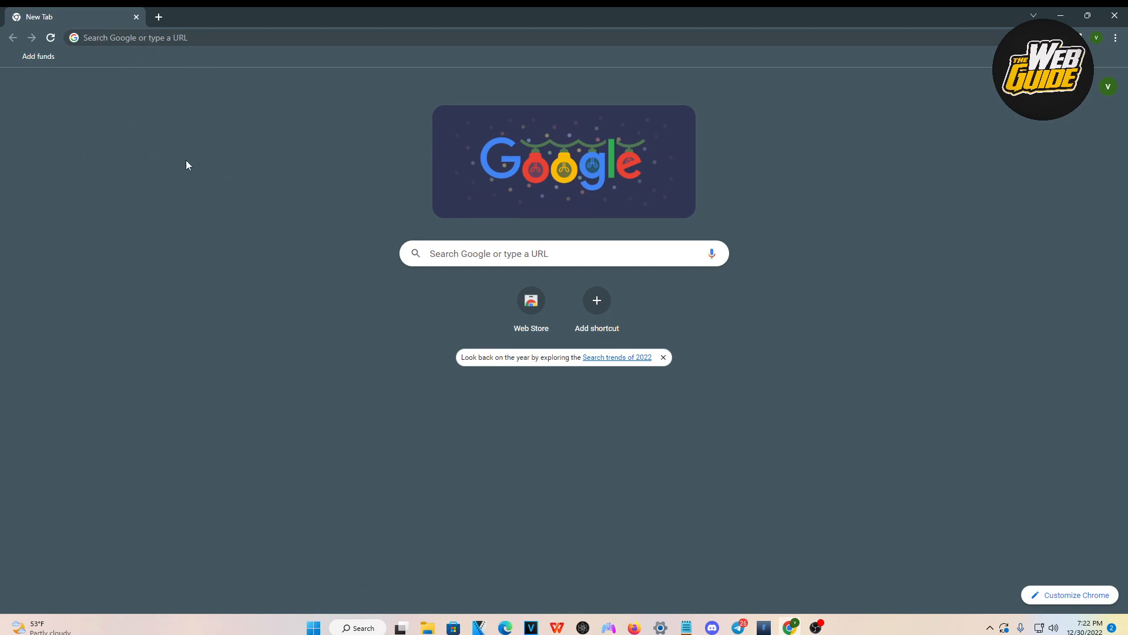
mouse_move(125, 172)
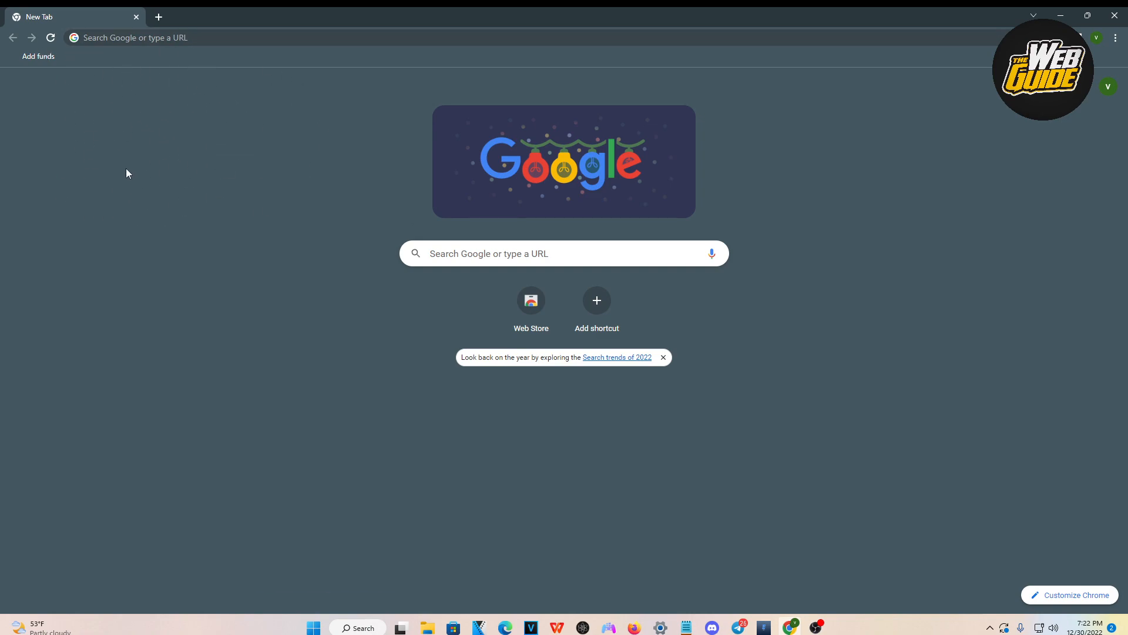
mouse_move(106, 166)
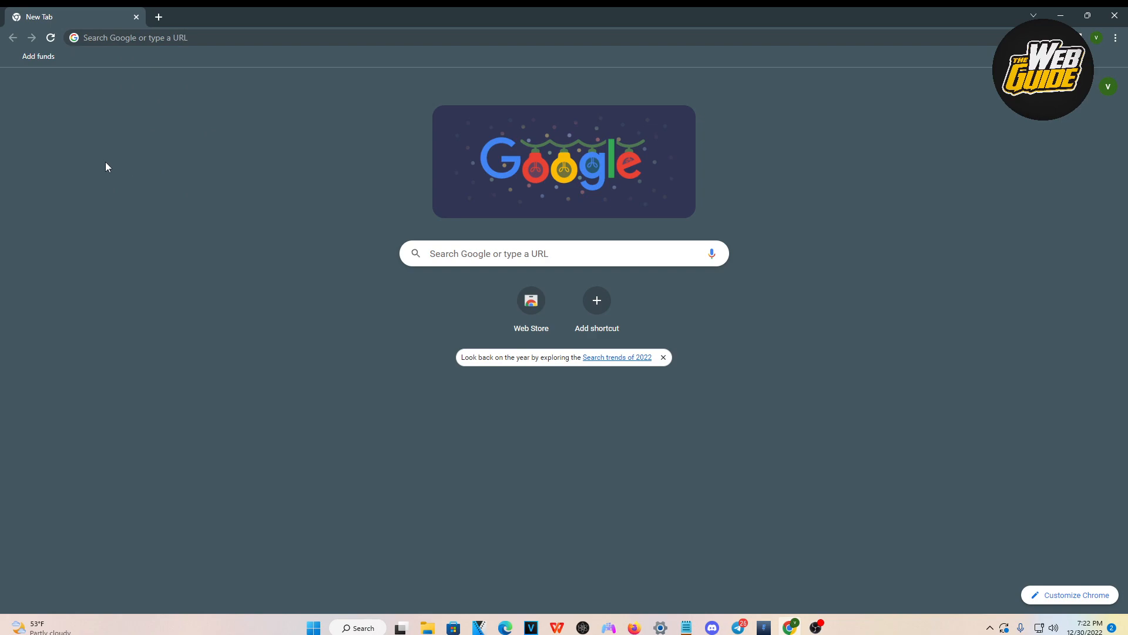
mouse_move(111, 162)
type("visualmath.art")
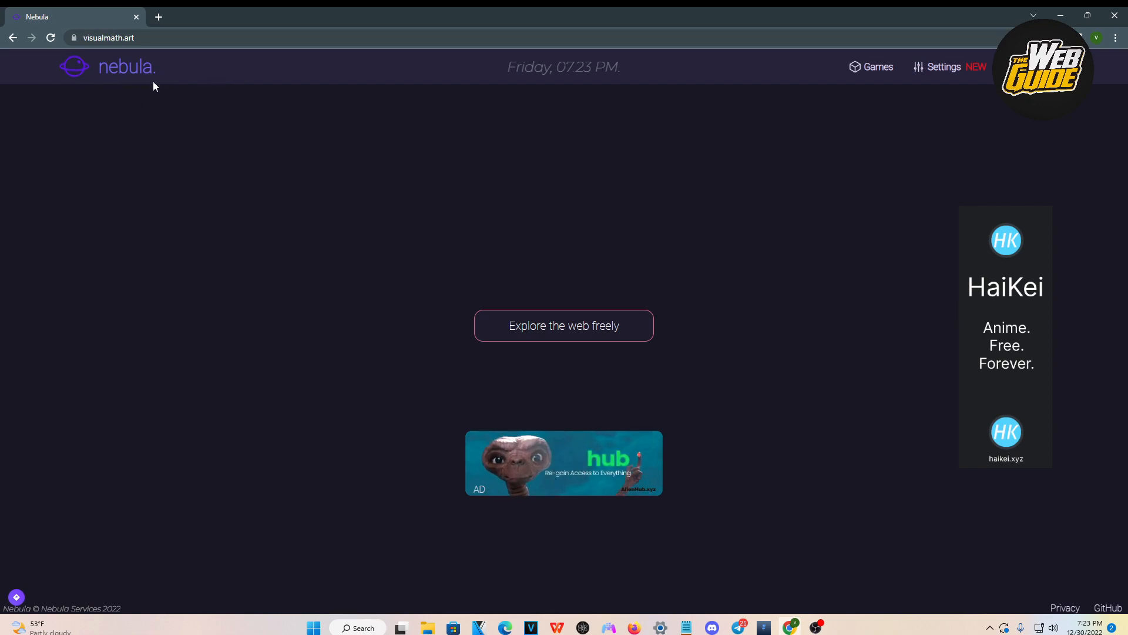
mouse_move(286, 230)
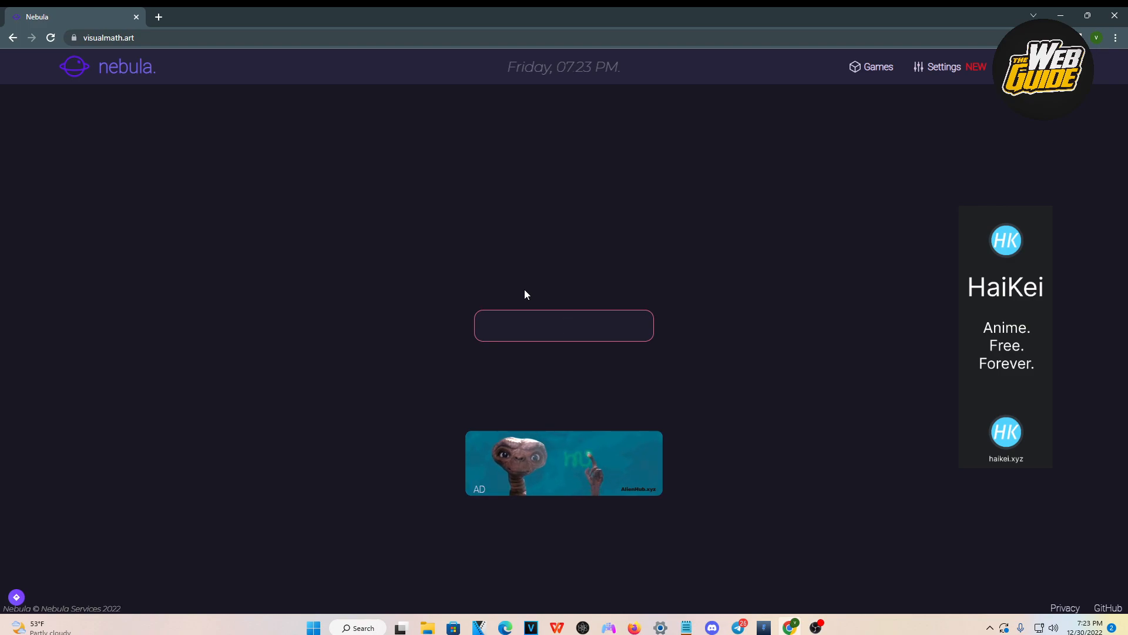
Search the web for 'roblox' through the Nebula proxy to get Google results.
type("roblox")
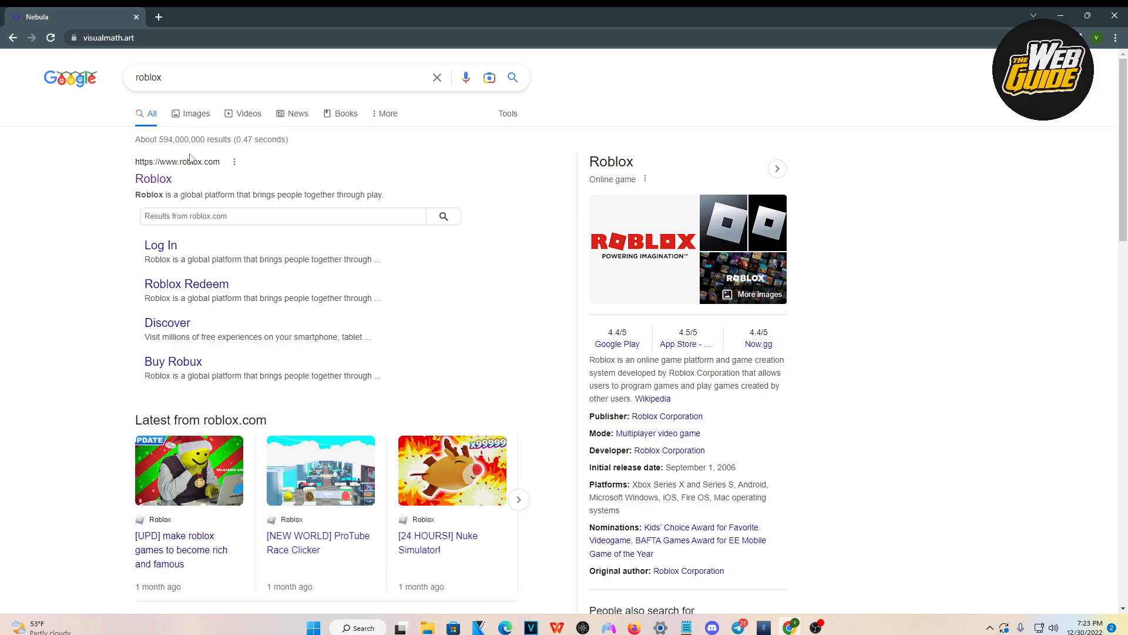
mouse_move(166, 193)
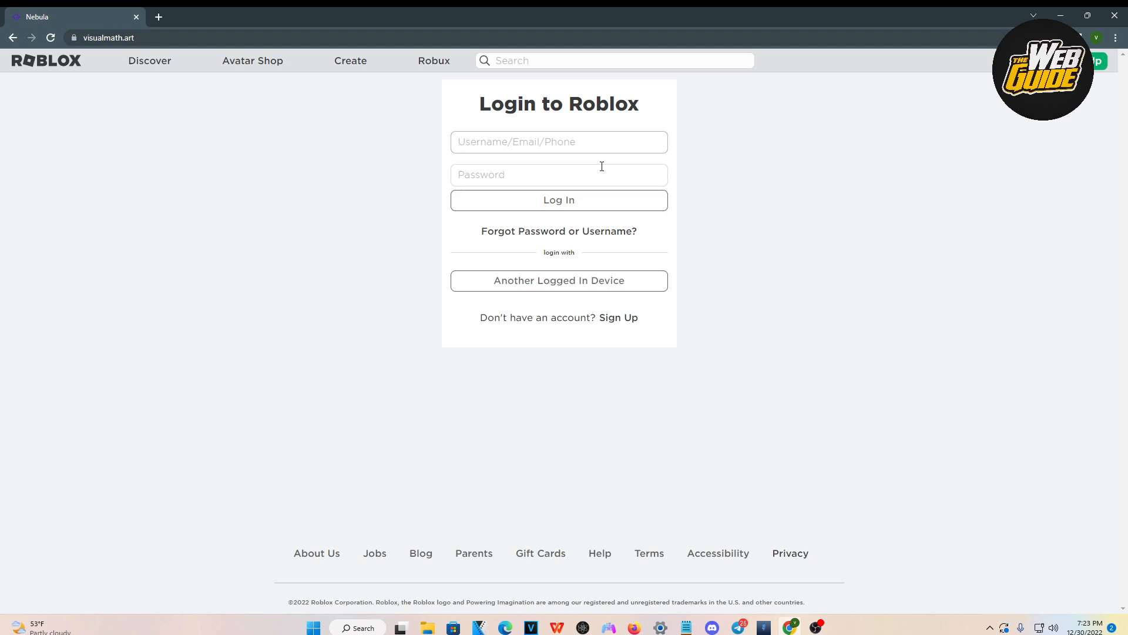
mouse_move(161, 31)
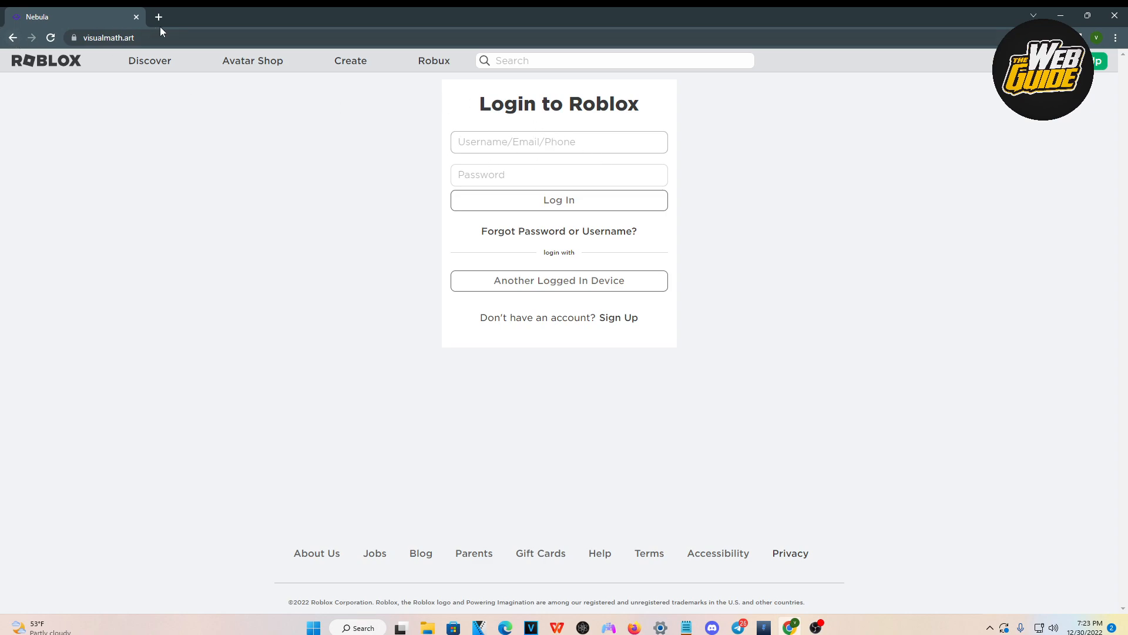
From the Nebula home page, run a new web search for 'discord'.
left_click(108, 37)
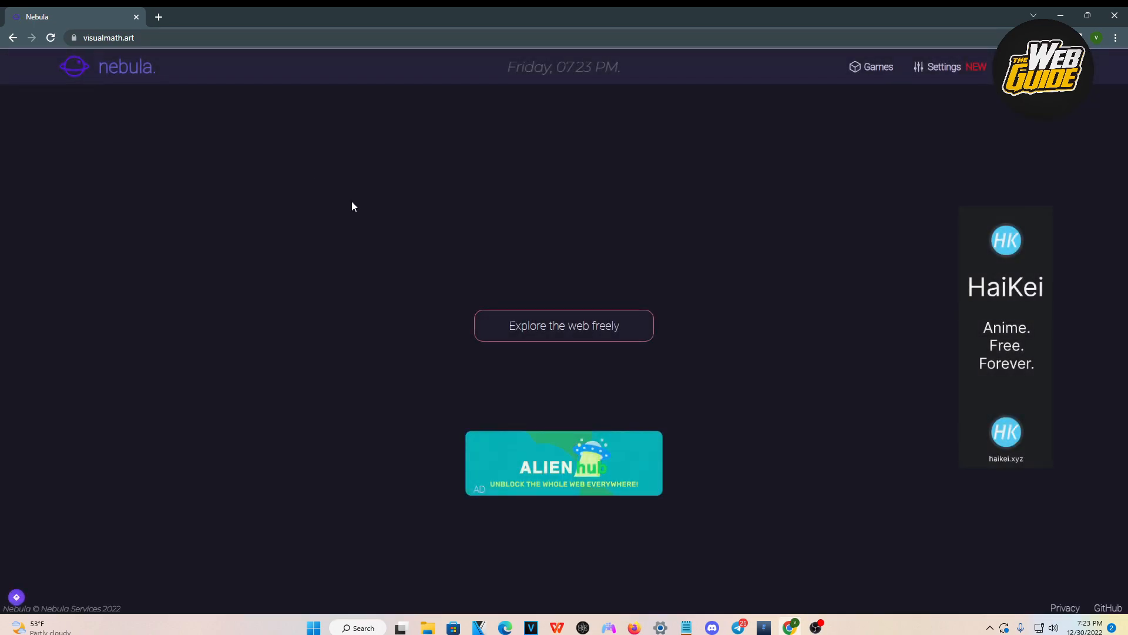
left_click(563, 326)
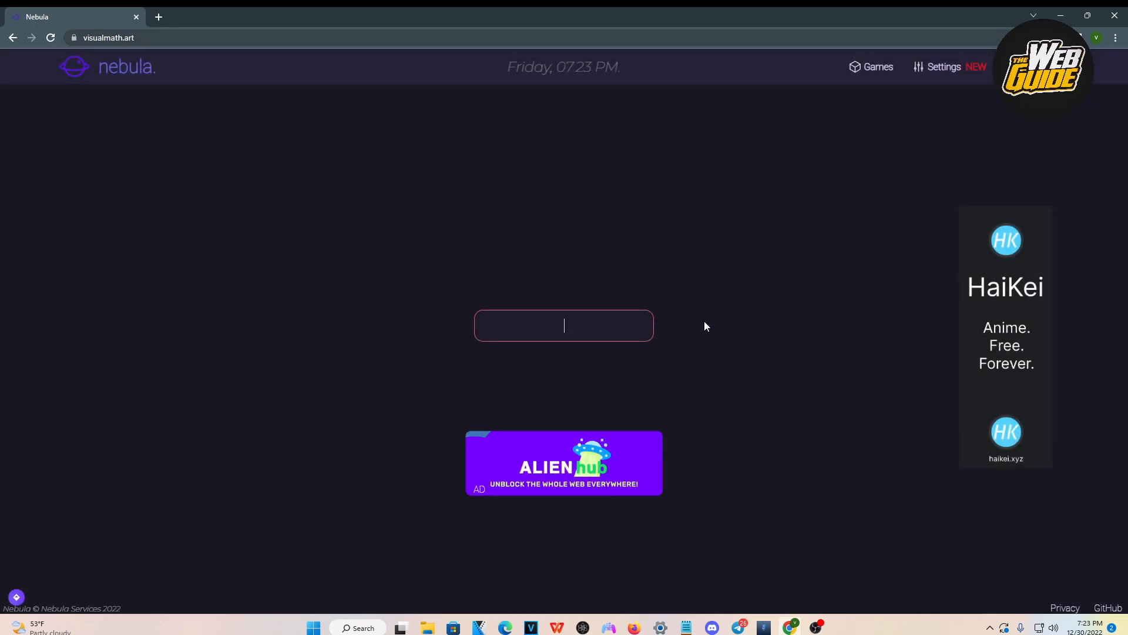
type("disc")
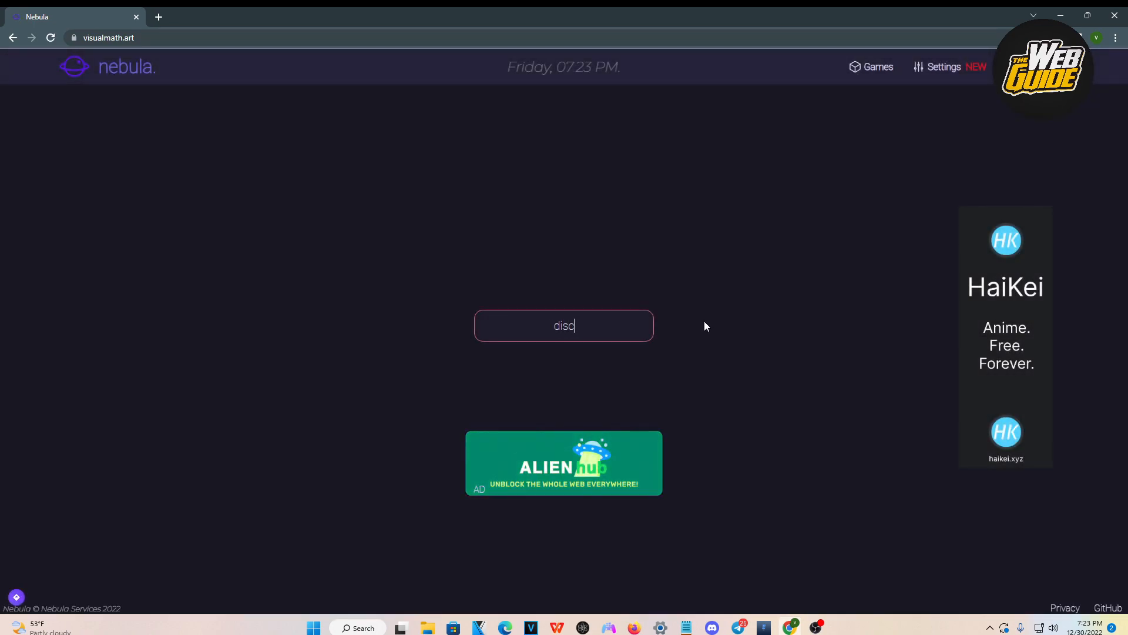
type("ord")
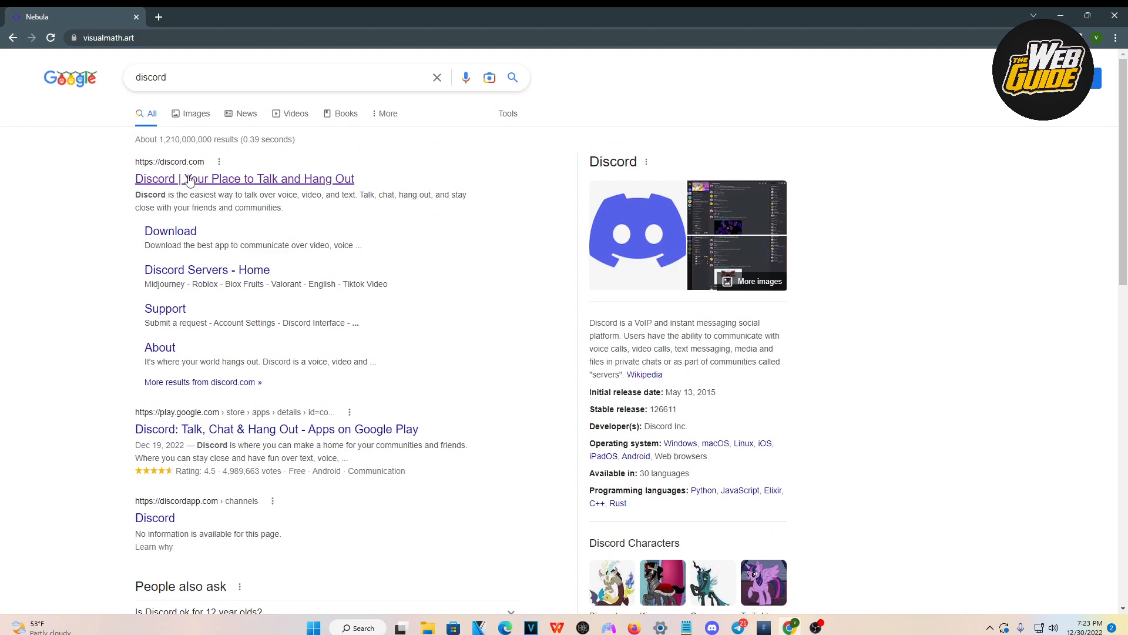
Open the top 'Discord | Your Place to Talk and Hang Out' result to reach Discord's login page.
left_click(245, 178)
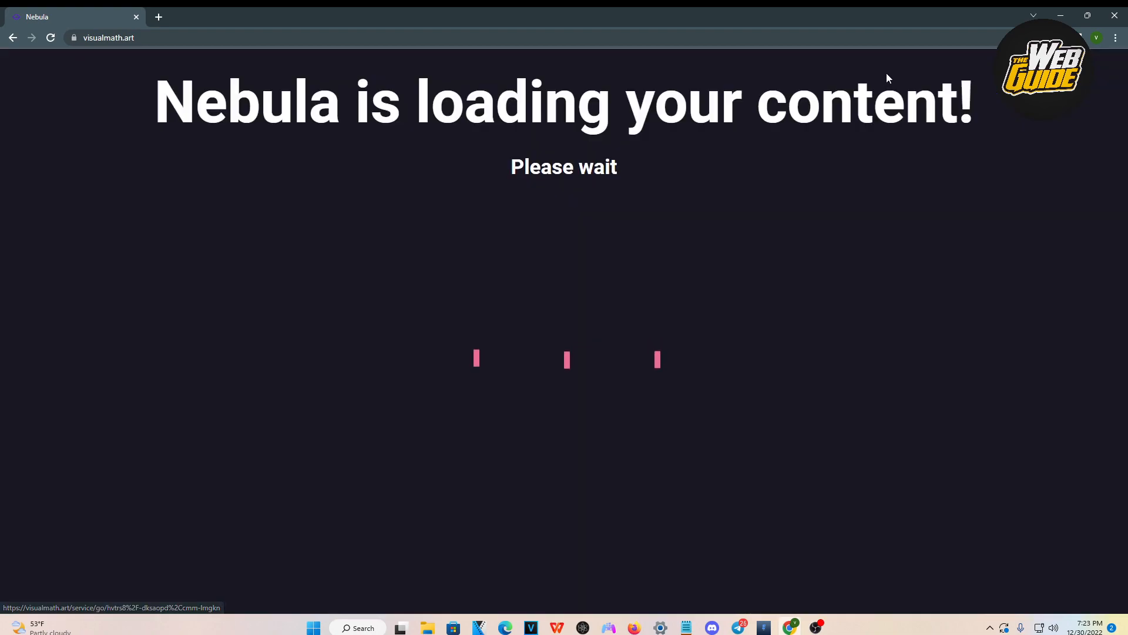
mouse_move(197, 180)
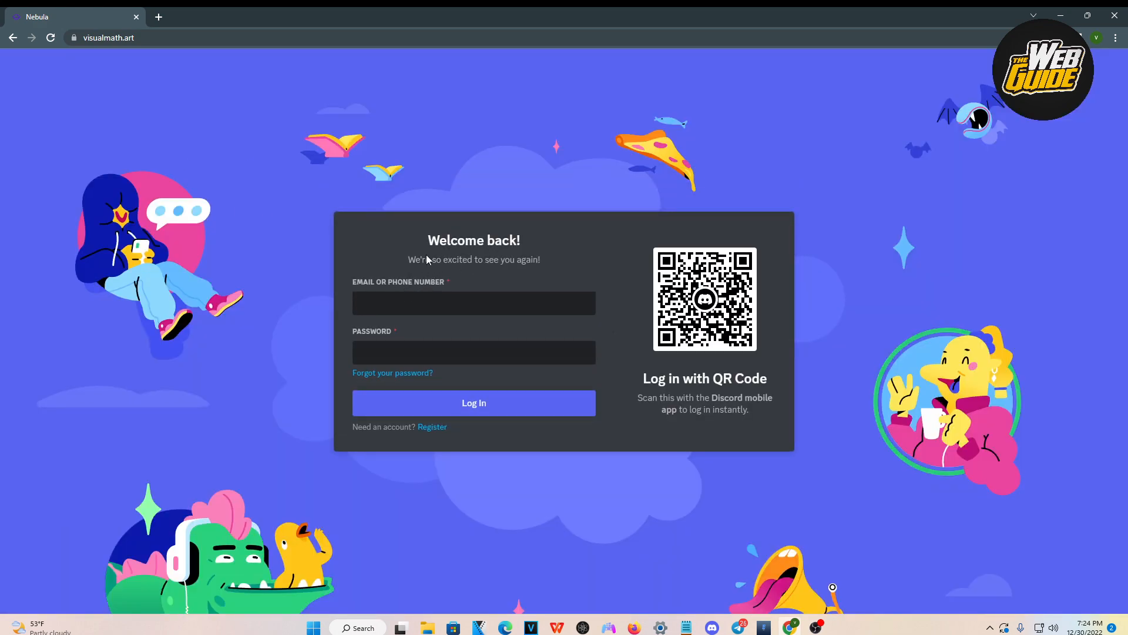
mouse_move(387, 174)
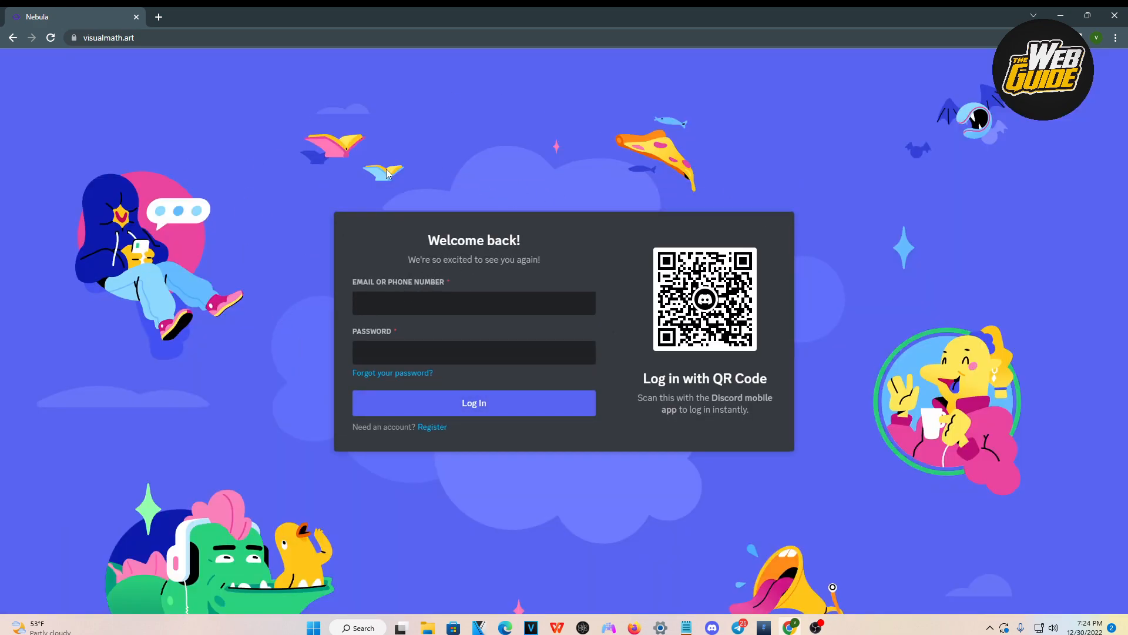
mouse_move(394, 281)
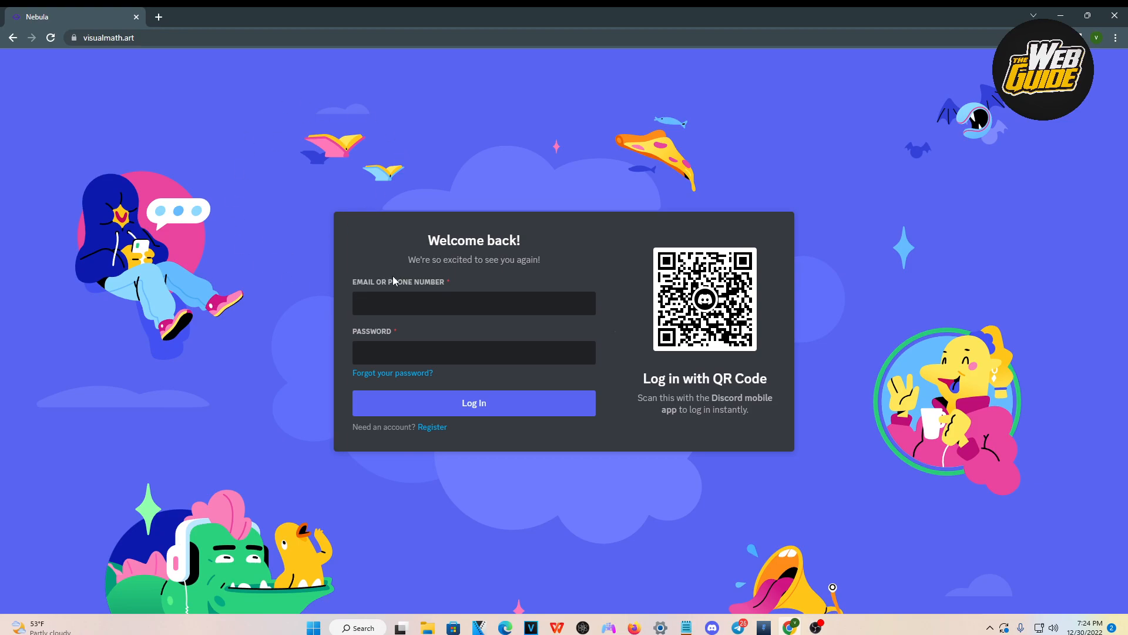
mouse_move(320, 262)
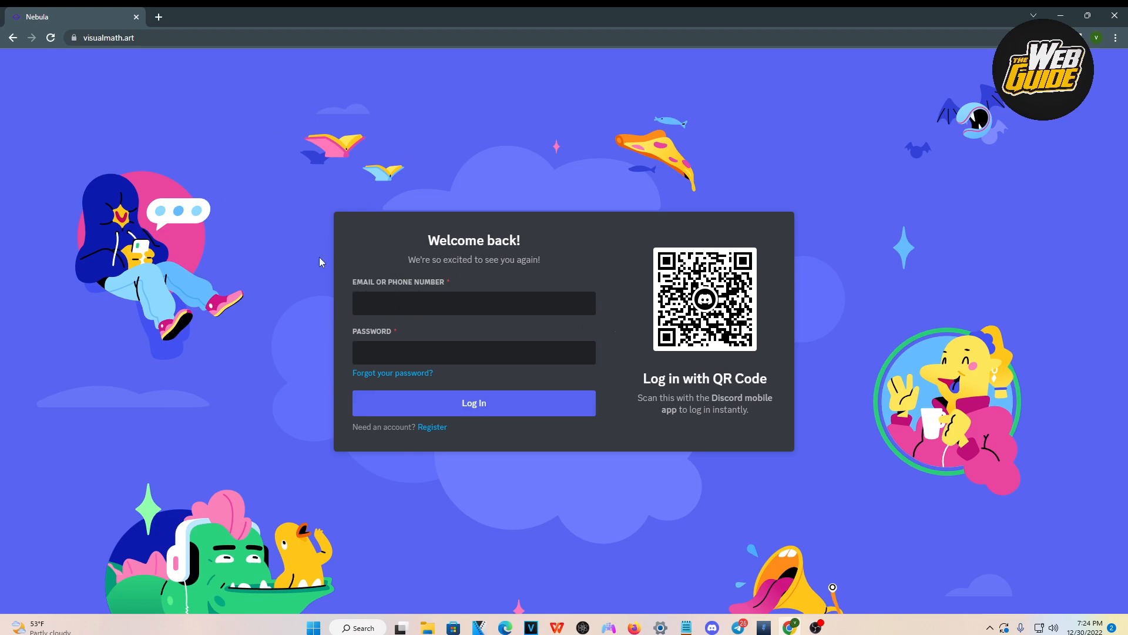
left_click(473, 302)
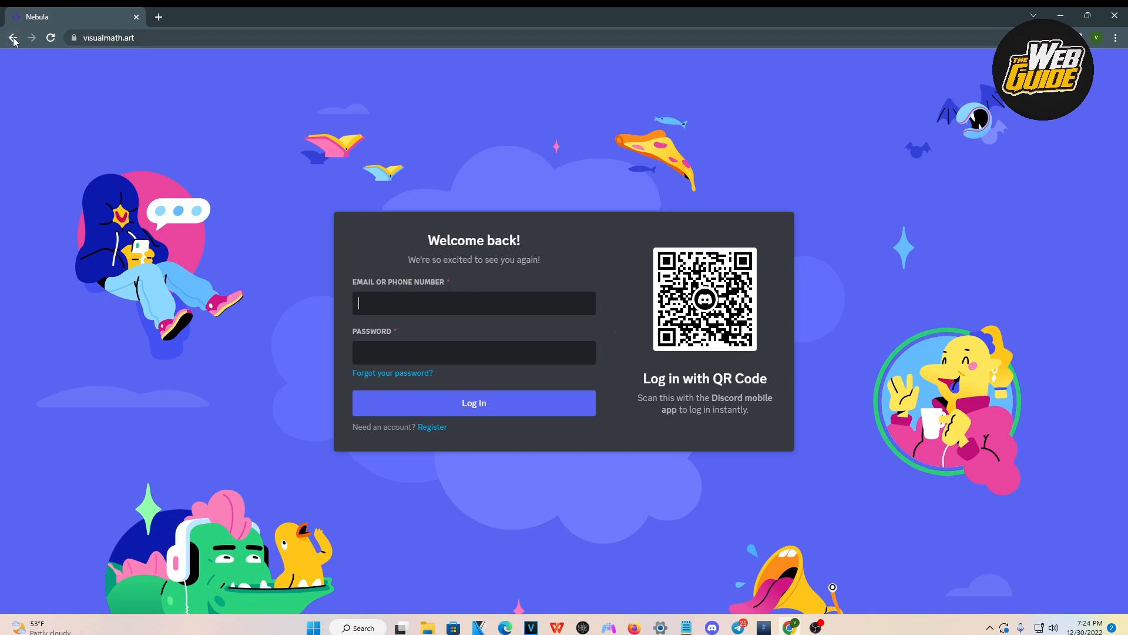
mouse_move(11, 37)
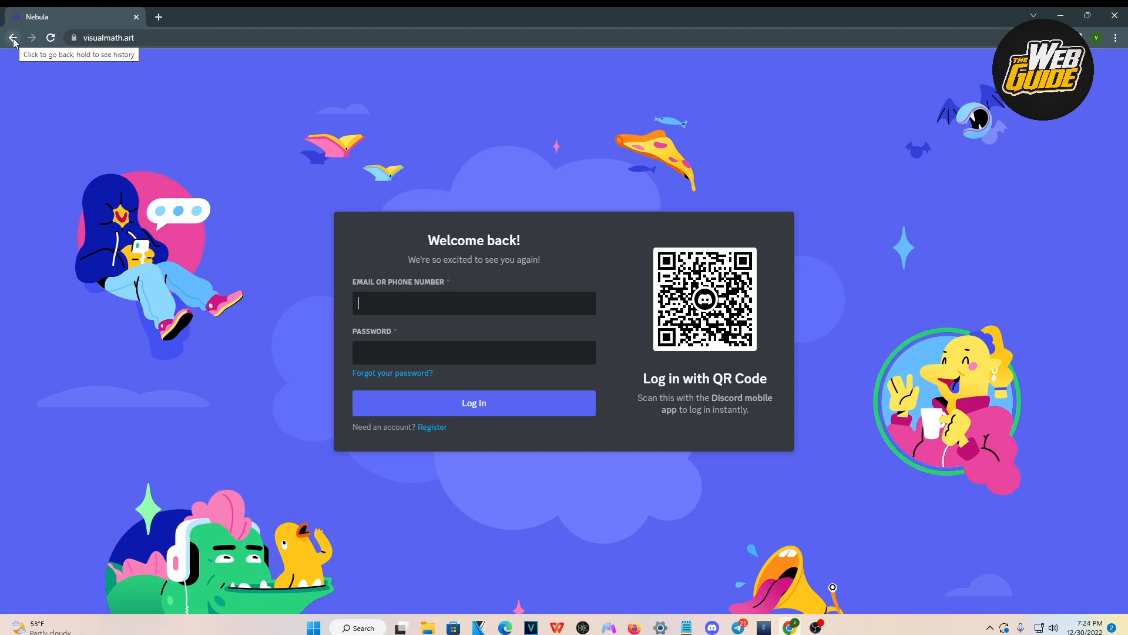